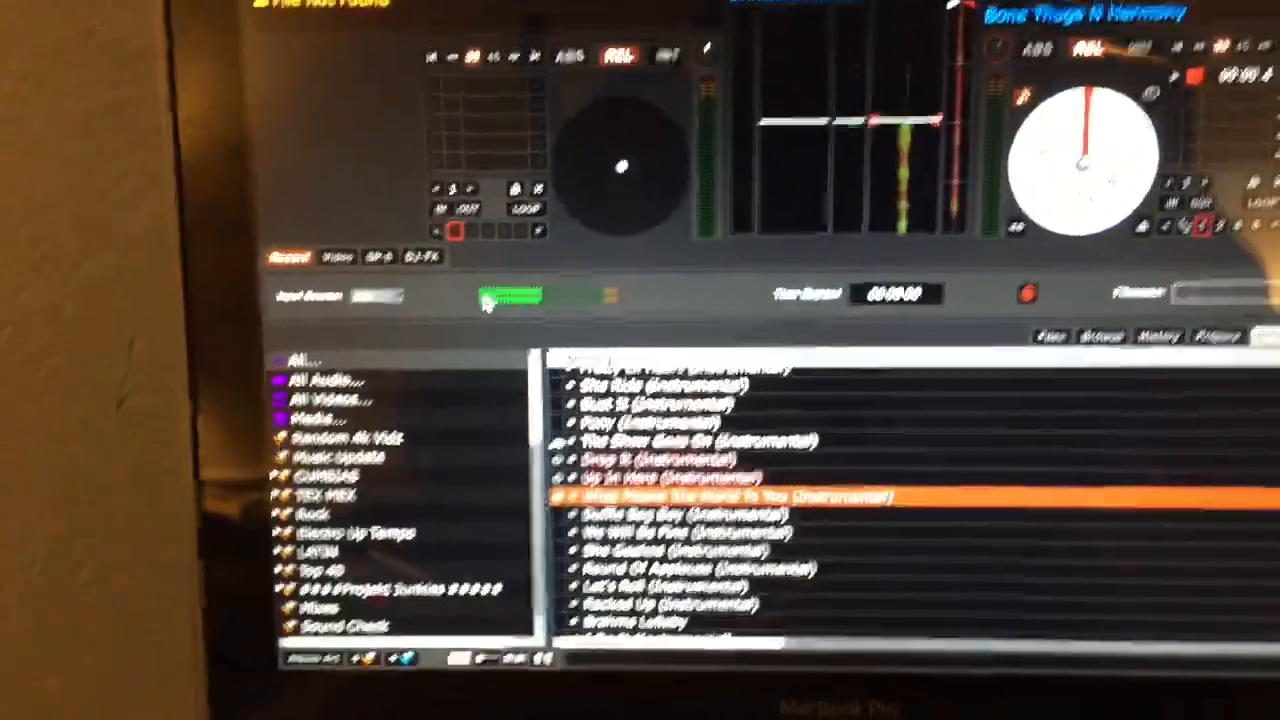
- Open Setup to view the Playback settings, with Audio Output shown as Mono
click(478, 300)
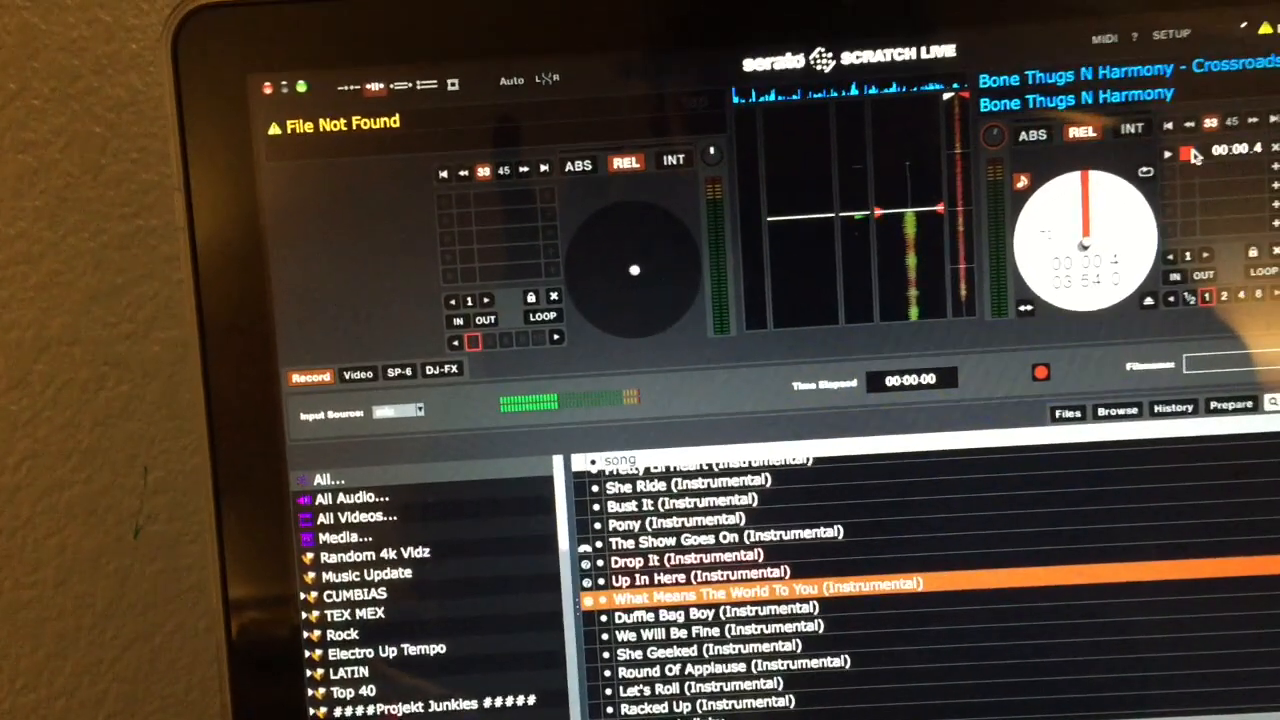
click(1171, 34)
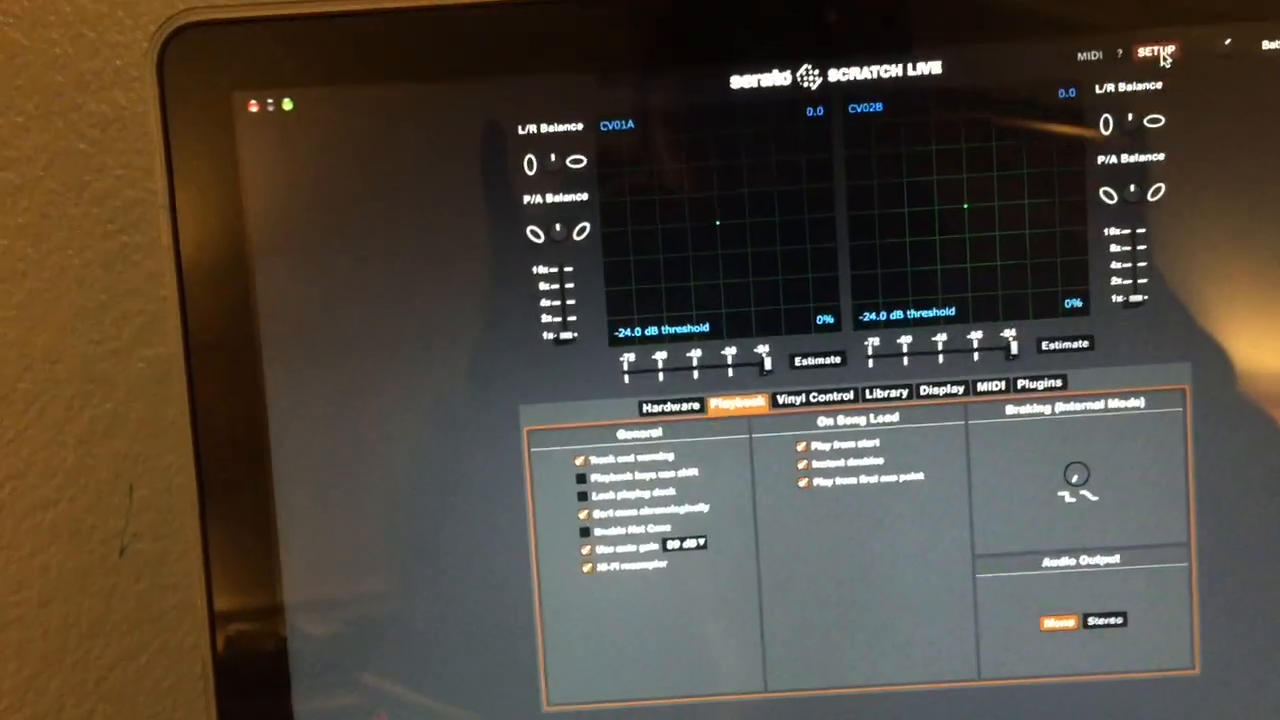